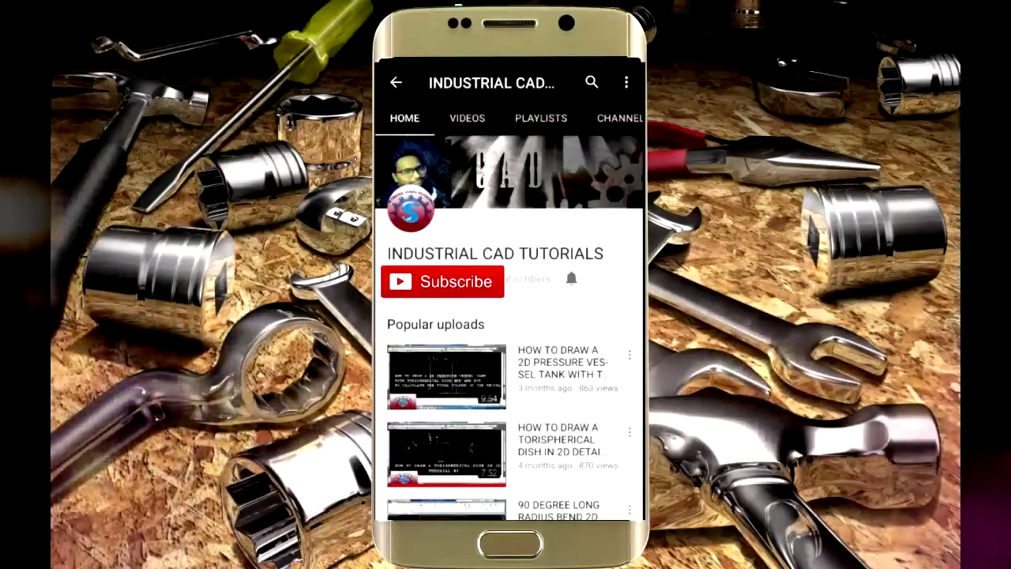
# Subscribe to the Industrial CAD Tutorials channel from its channel page.
pyautogui.click(442, 281)
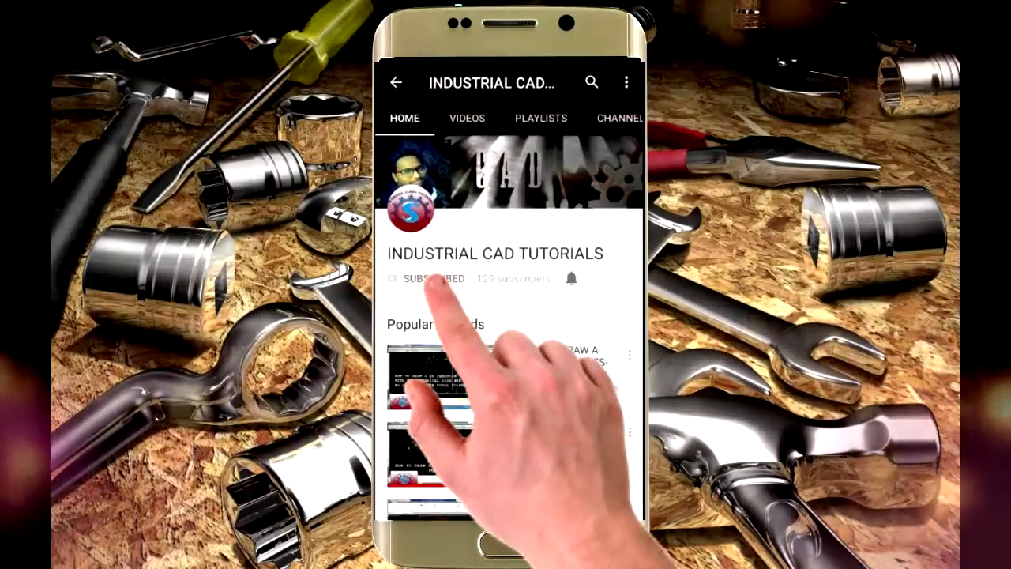
pyautogui.click(572, 278)
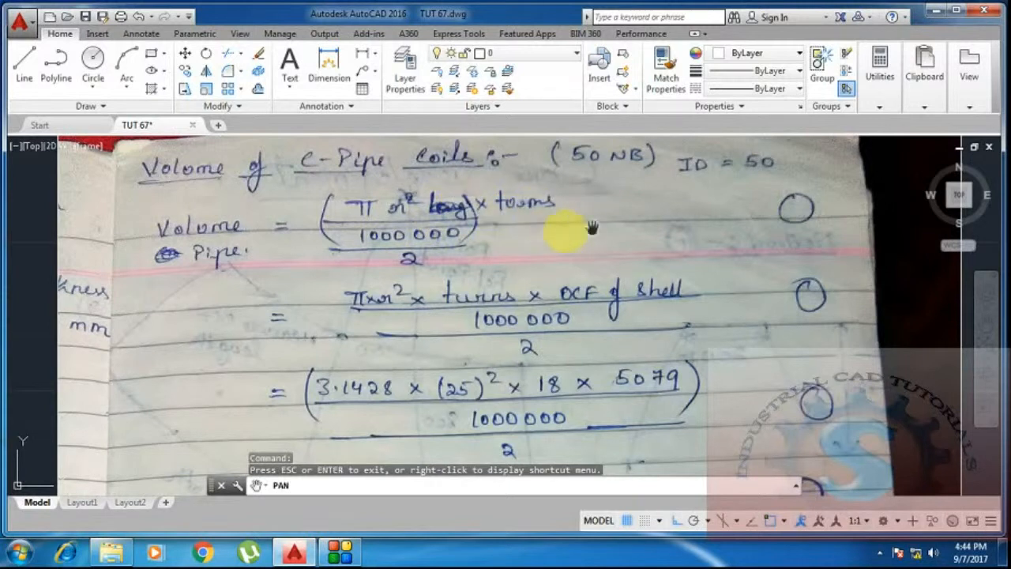
pyautogui.moveTo(347, 240)
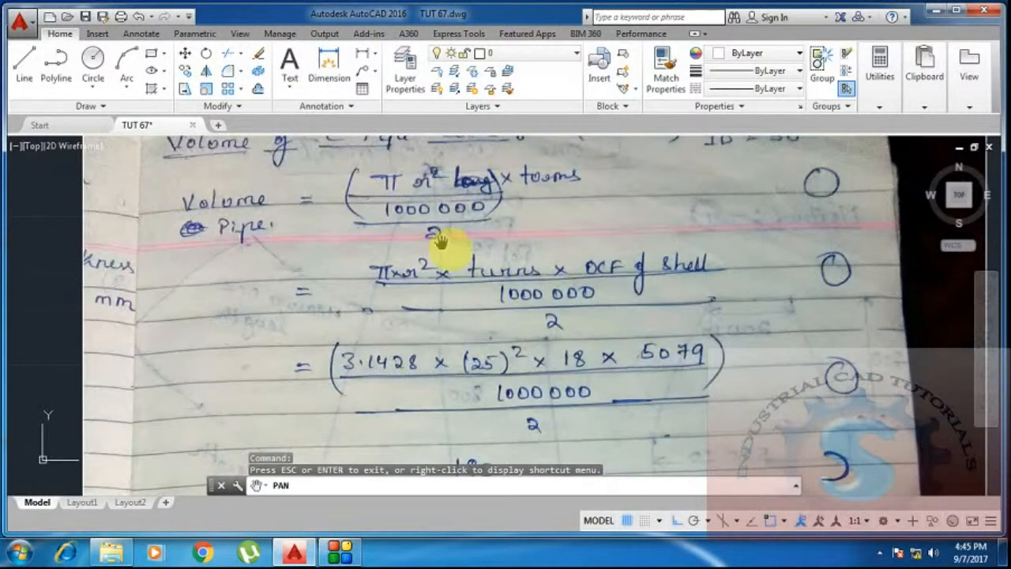
pyautogui.moveTo(395, 288)
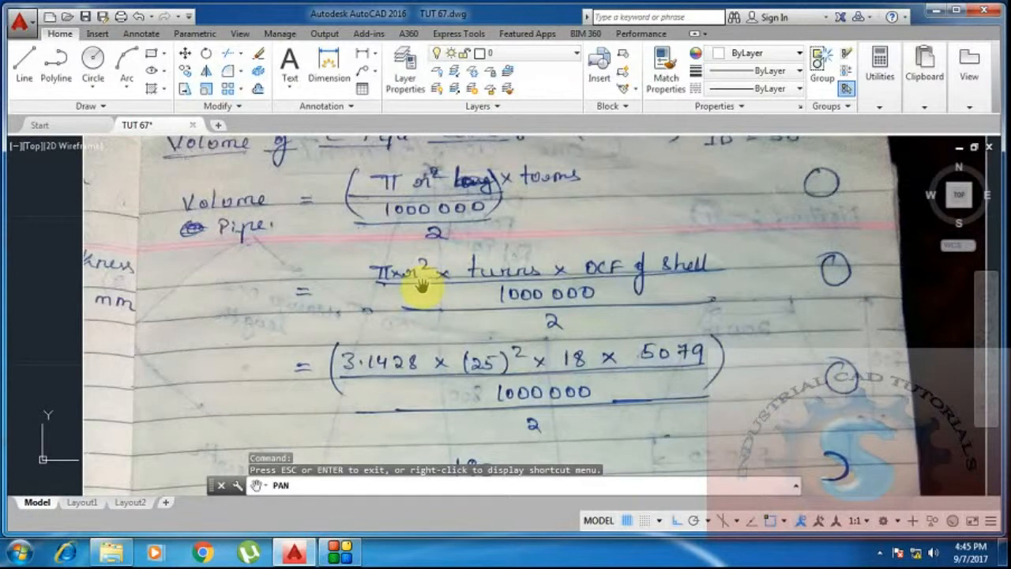
pyautogui.moveTo(624, 285)
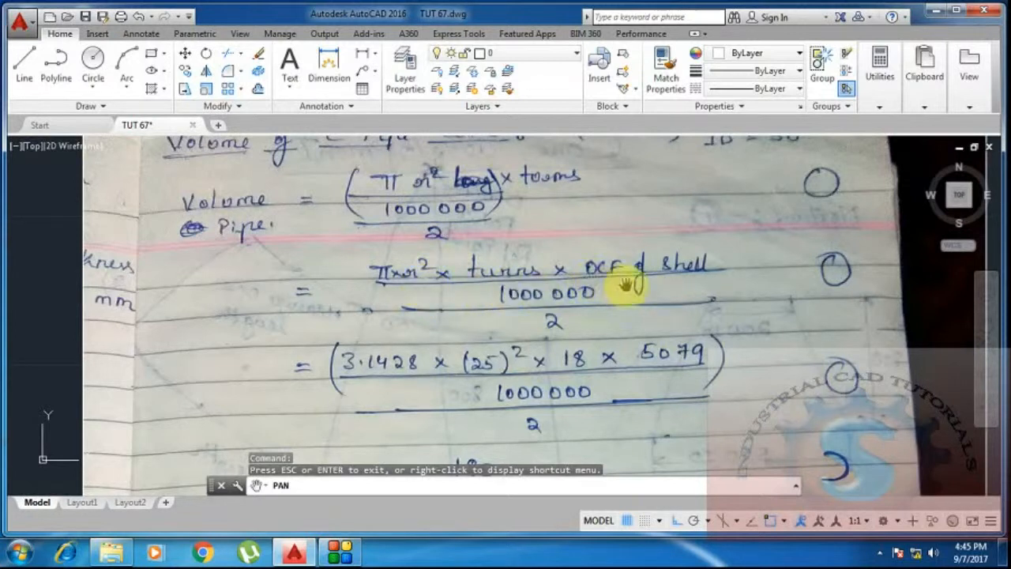
pyautogui.moveTo(751, 282)
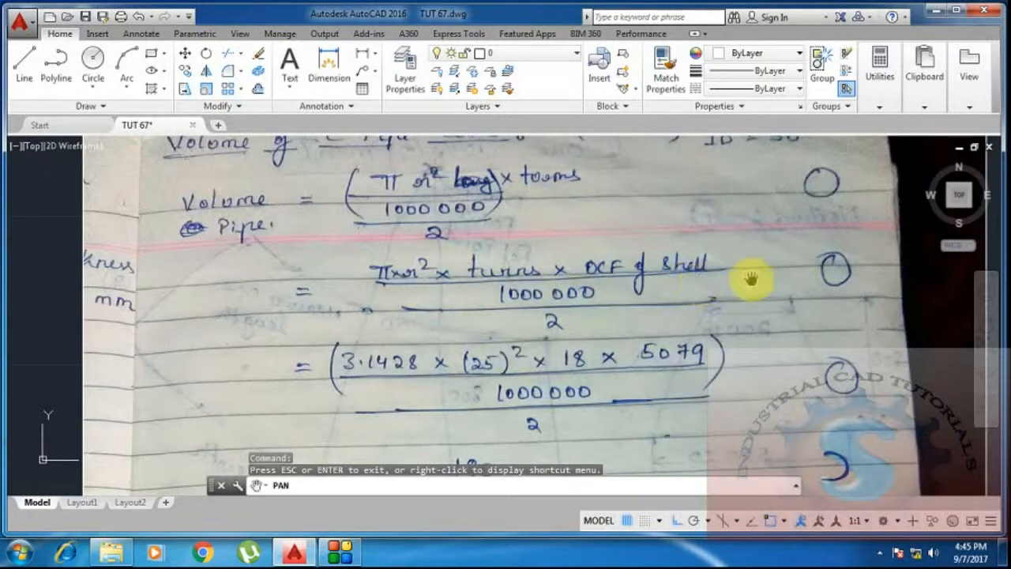
pyautogui.moveTo(787, 284)
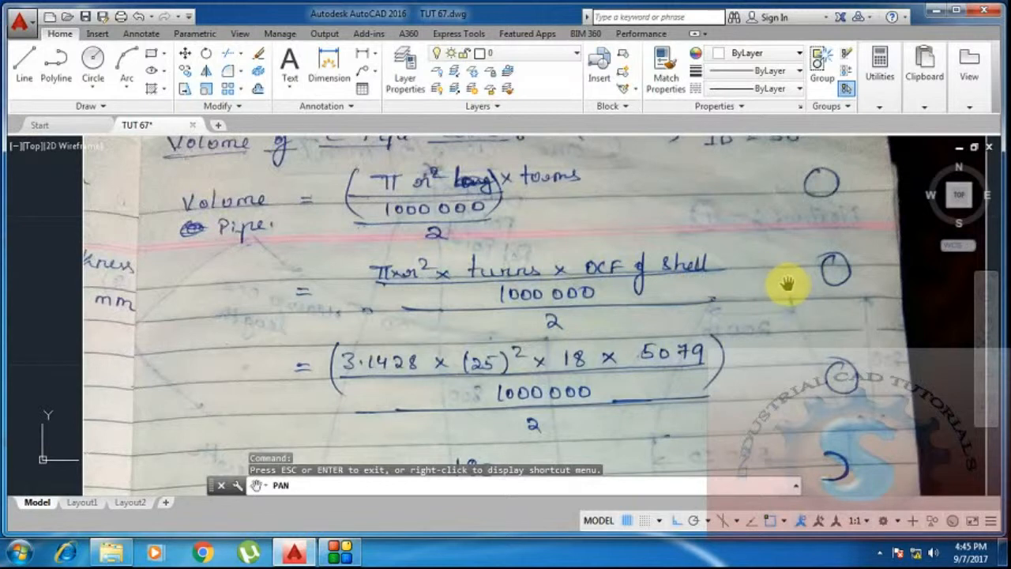
pyautogui.moveTo(592, 308)
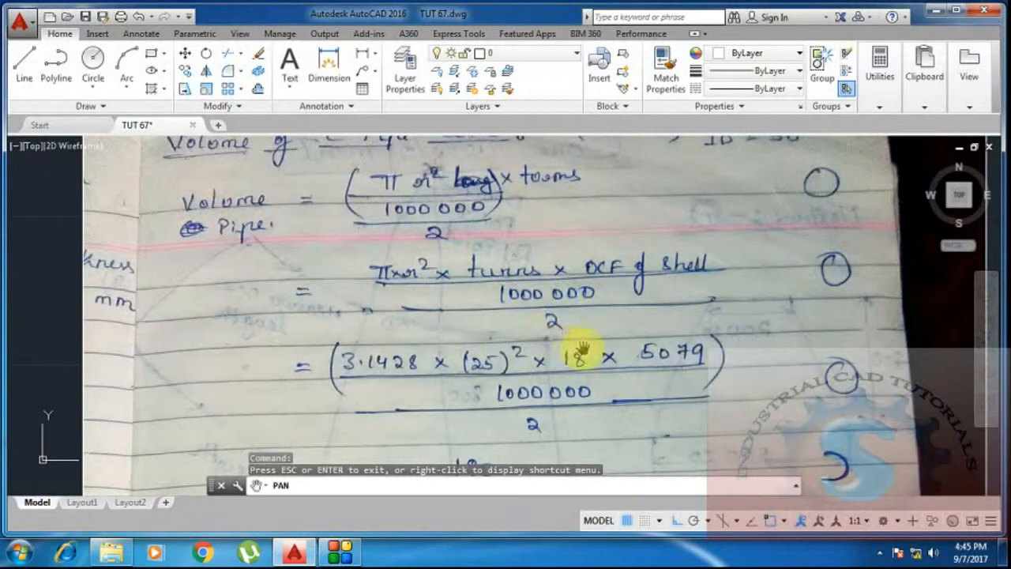
pyautogui.moveTo(382, 367)
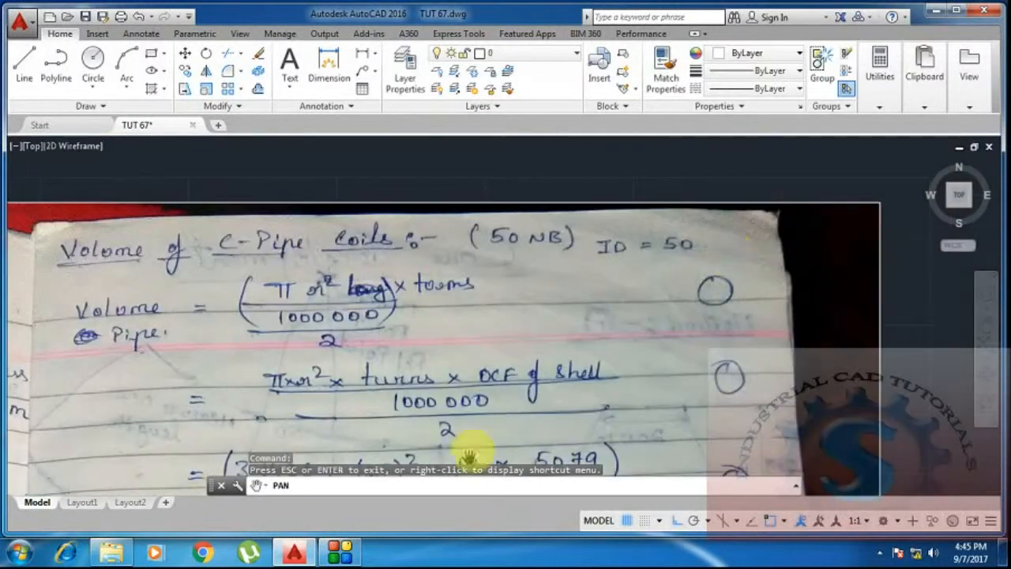
# Pan the drawing to reveal the lower calculation steps and the 90 litres result.
pyautogui.moveTo(470, 458); pyautogui.dragTo(777, 284)
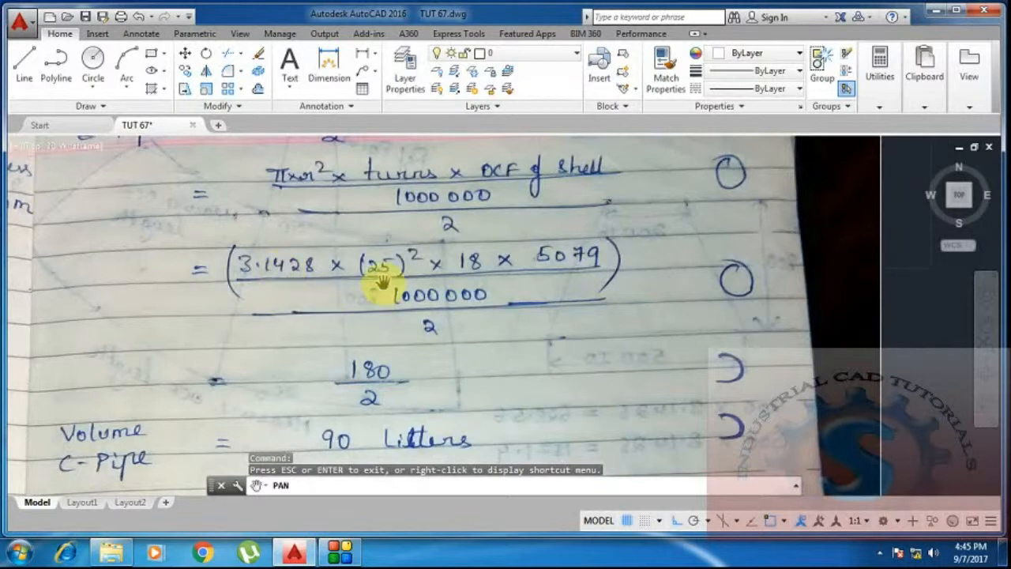
pyautogui.moveTo(474, 269)
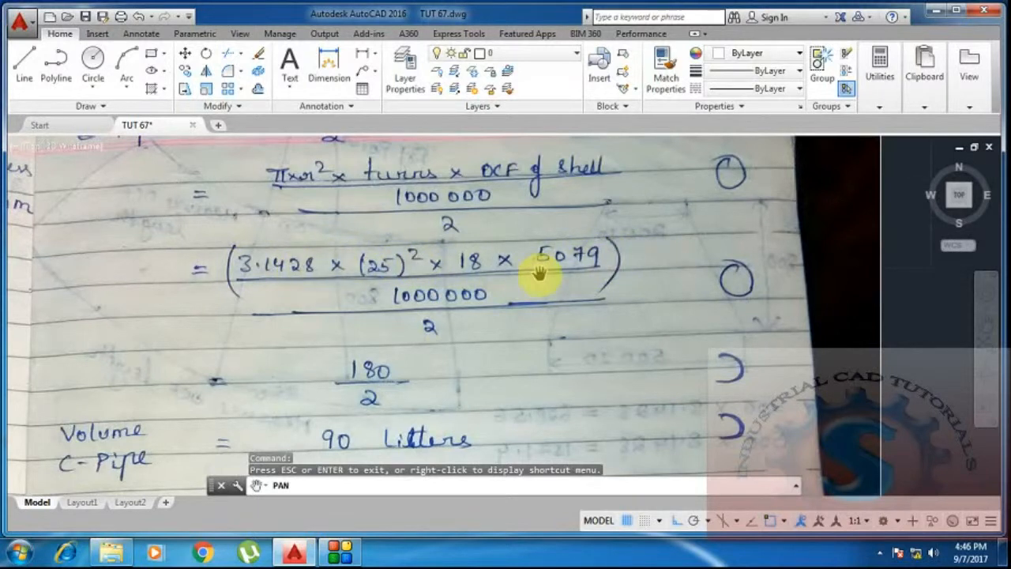
pyautogui.moveTo(424, 340)
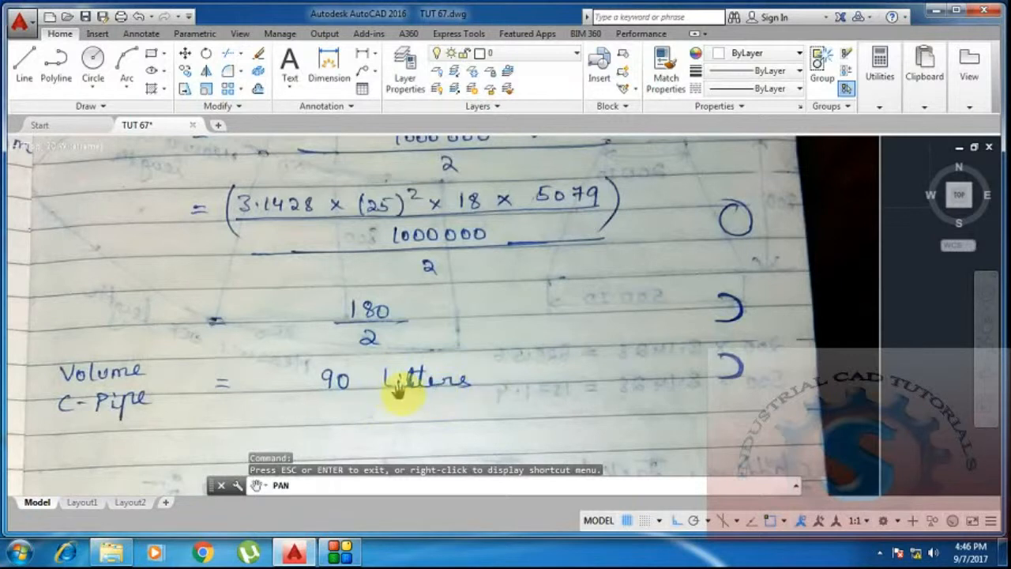
# Pan the view so the whole handwritten sheet, heading to 90-litre result, is visible at once.
pyautogui.moveTo(398, 395); pyautogui.dragTo(446, 364)
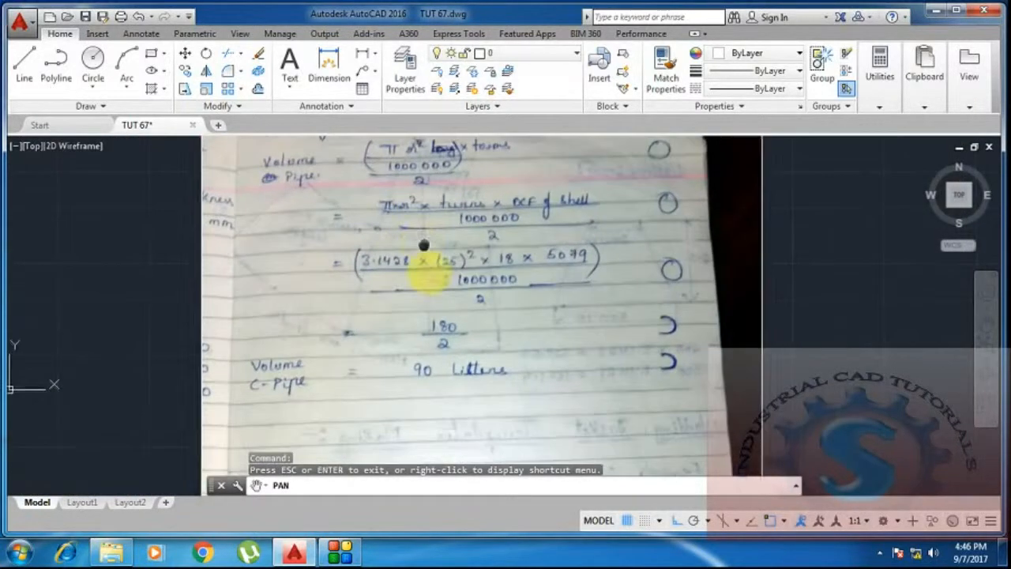
pyautogui.moveTo(427, 245); pyautogui.dragTo(644, 229)
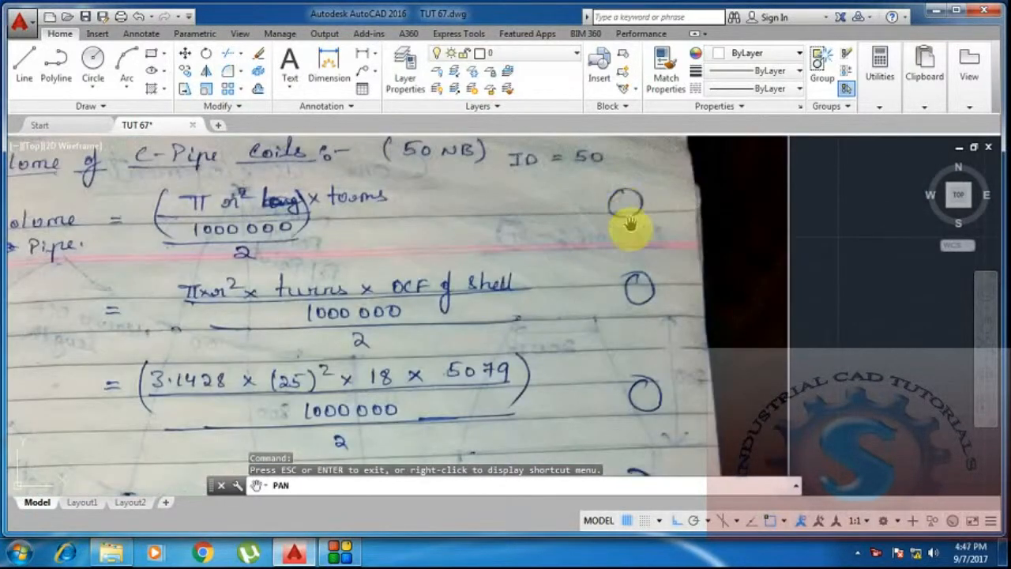
pyautogui.moveTo(629, 224); pyautogui.dragTo(477, 414)
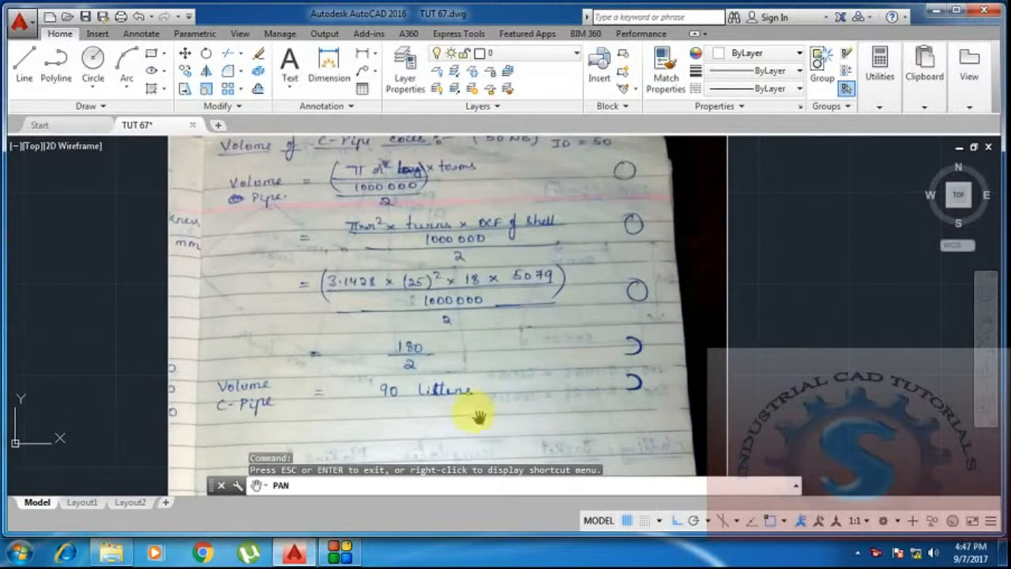
pyautogui.moveTo(496, 390)
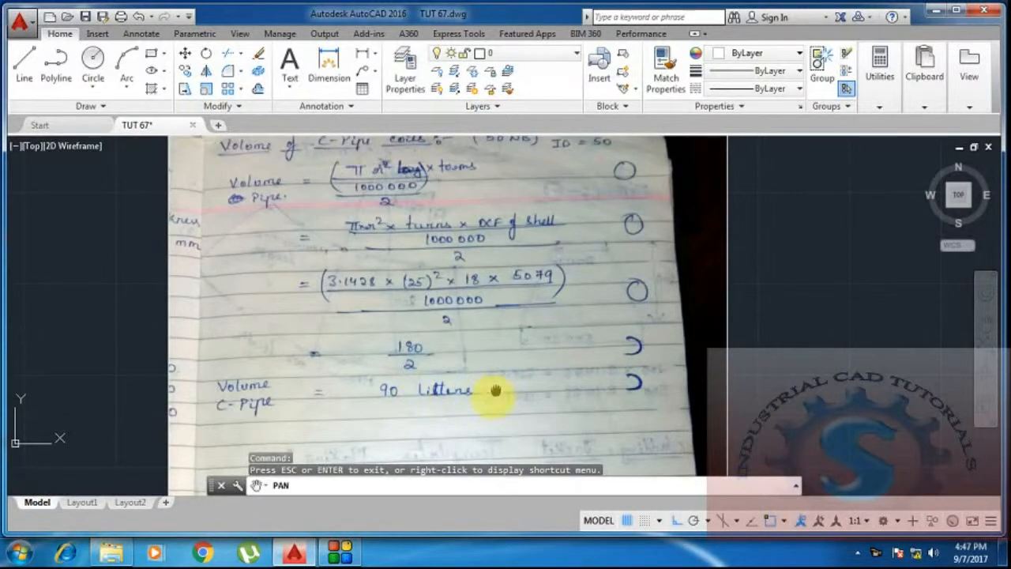
pyautogui.moveTo(496, 391); pyautogui.dragTo(625, 297)
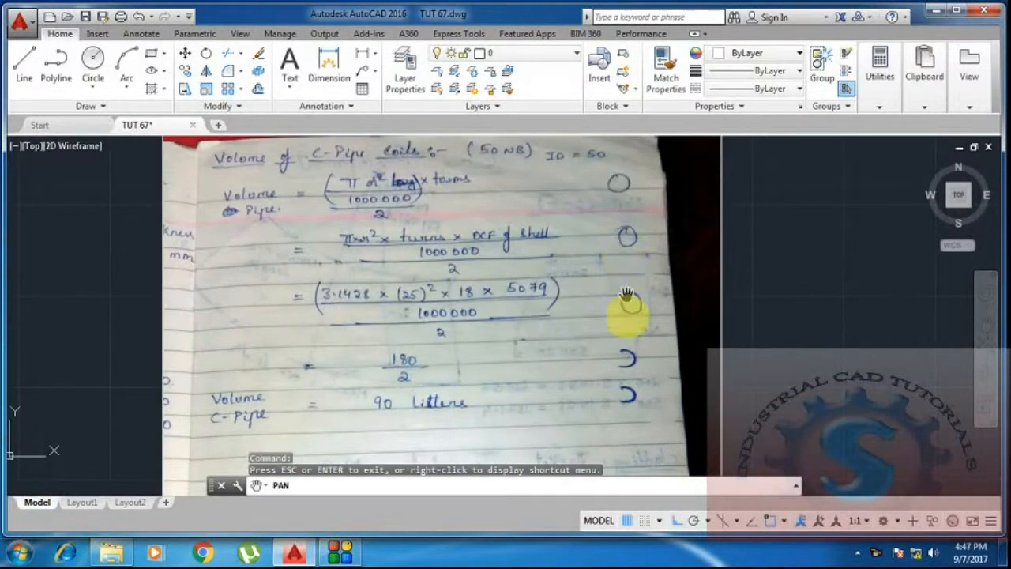